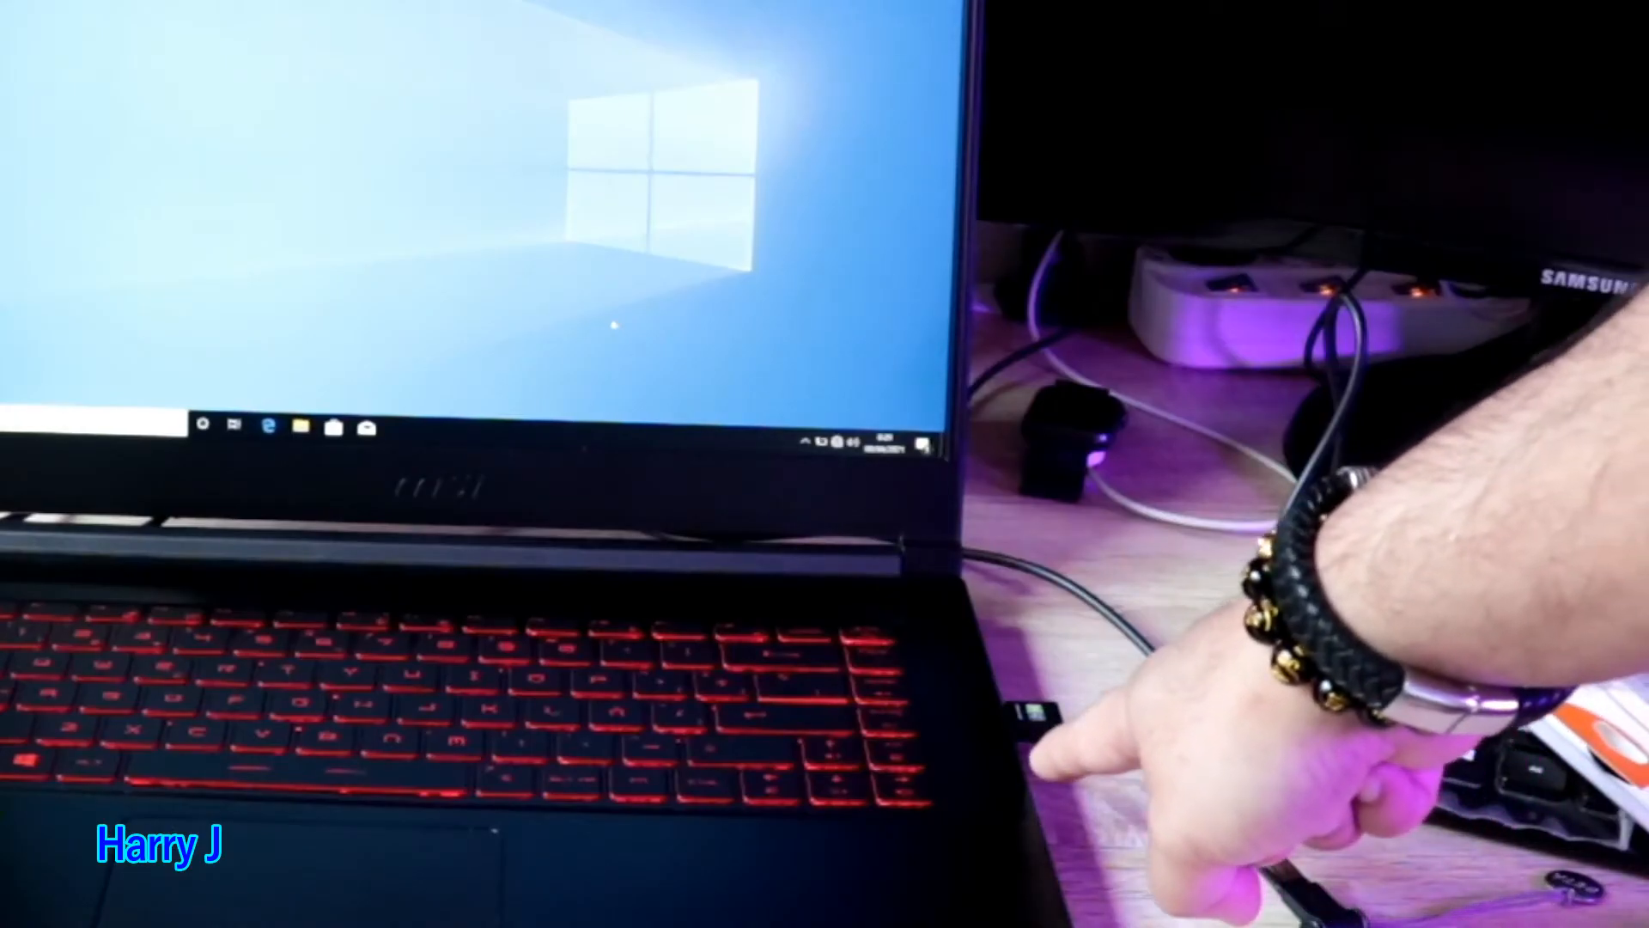
- Advance Windows Setup to the 'Terminemos de configurar tu dispositivo' screen
click(831, 440)
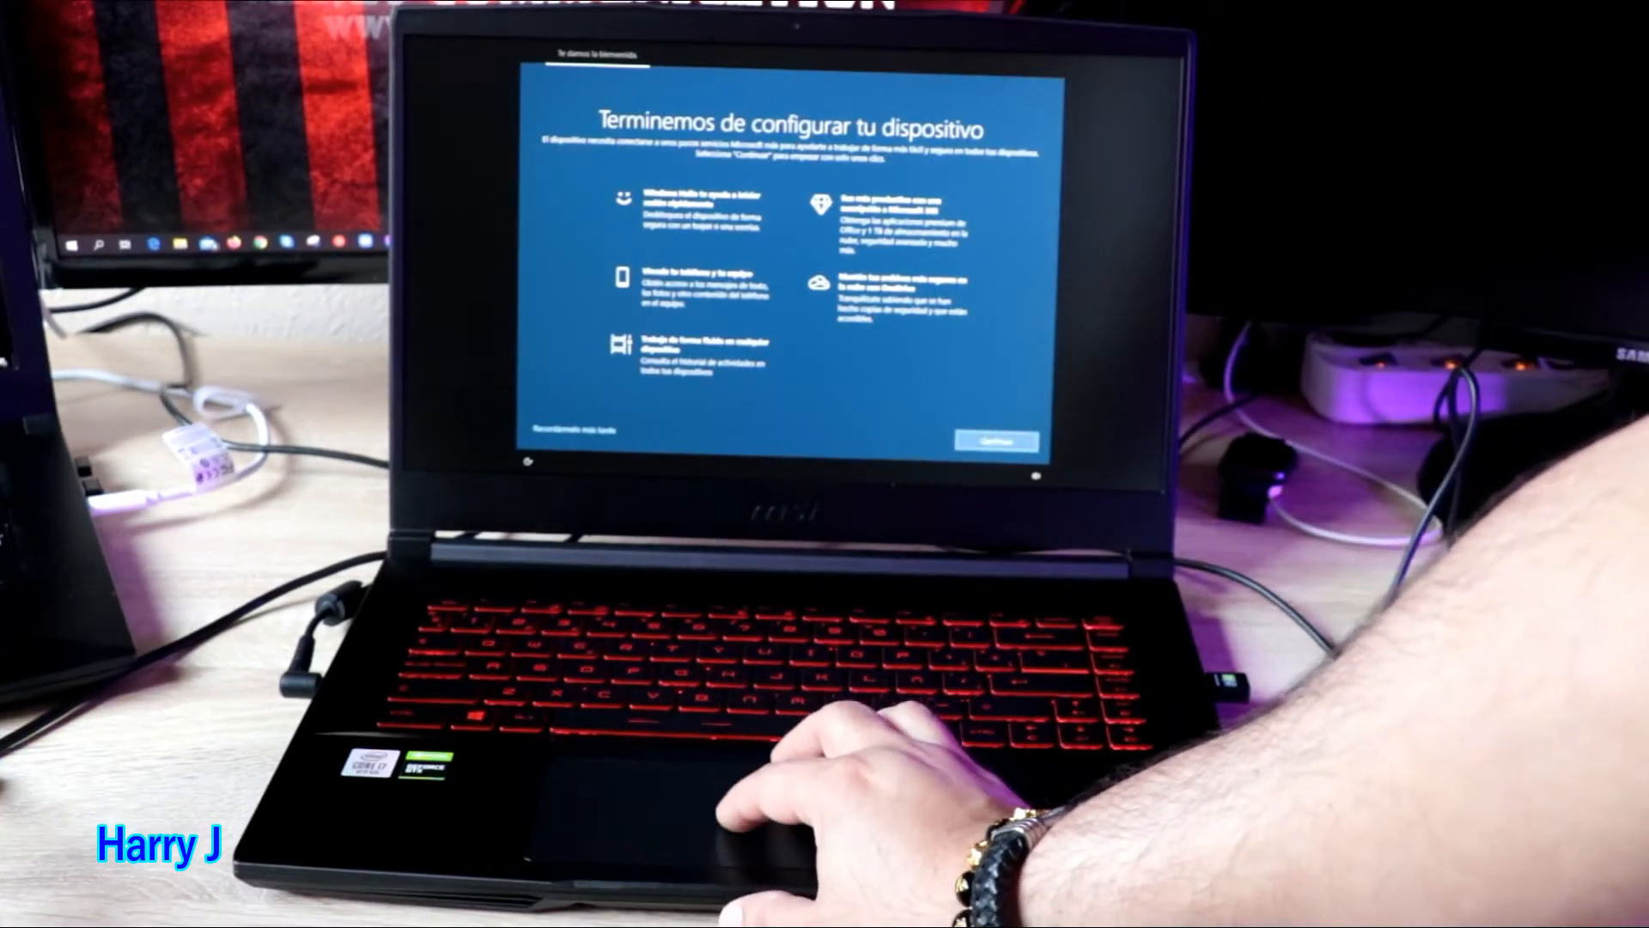
- Dismiss the finish-setup prompt with 'Recordármelo más tarde' to land on the desktop
click(991, 441)
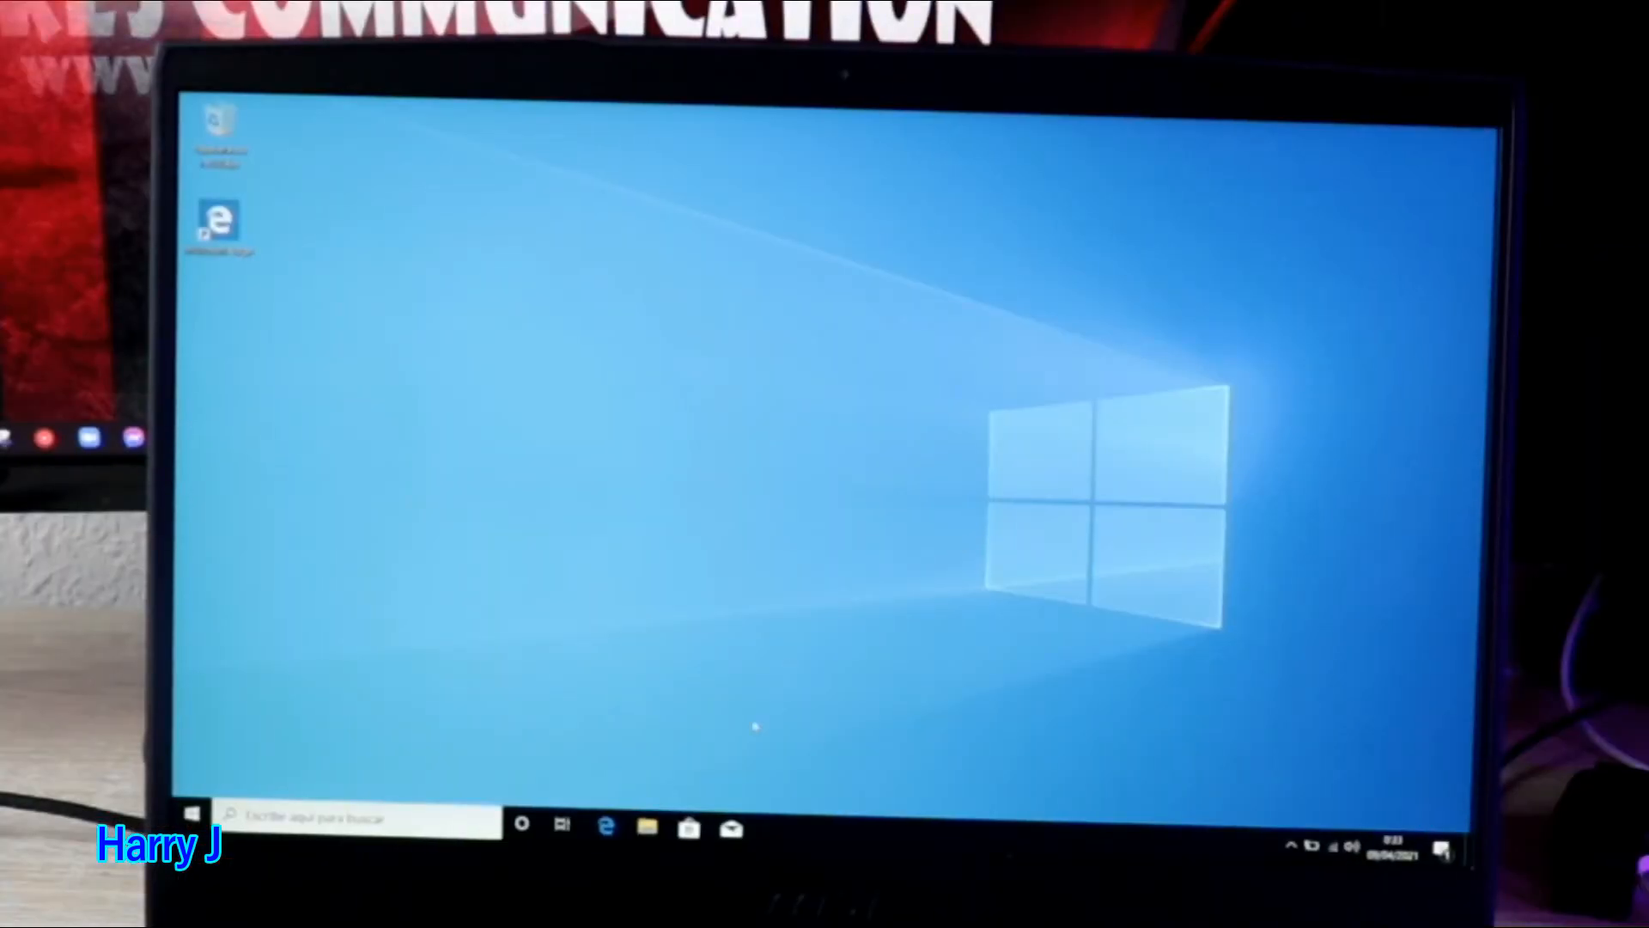
- Open Device Manager from This PC's system properties and scroll to Otros dispositivos
click(648, 827)
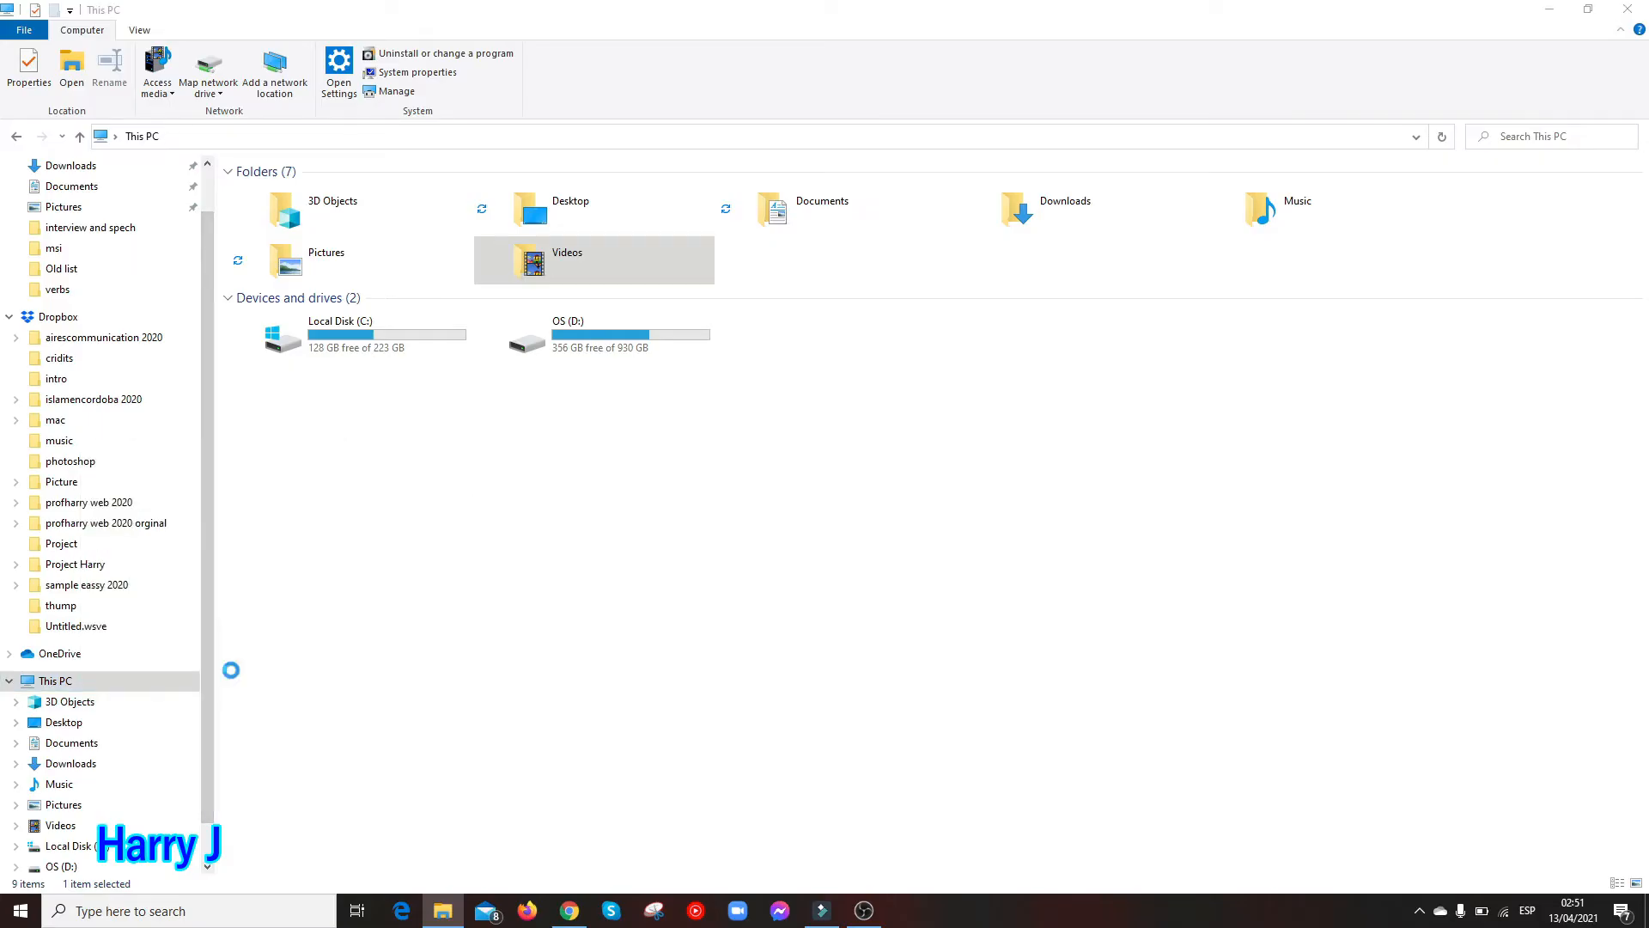
click(413, 72)
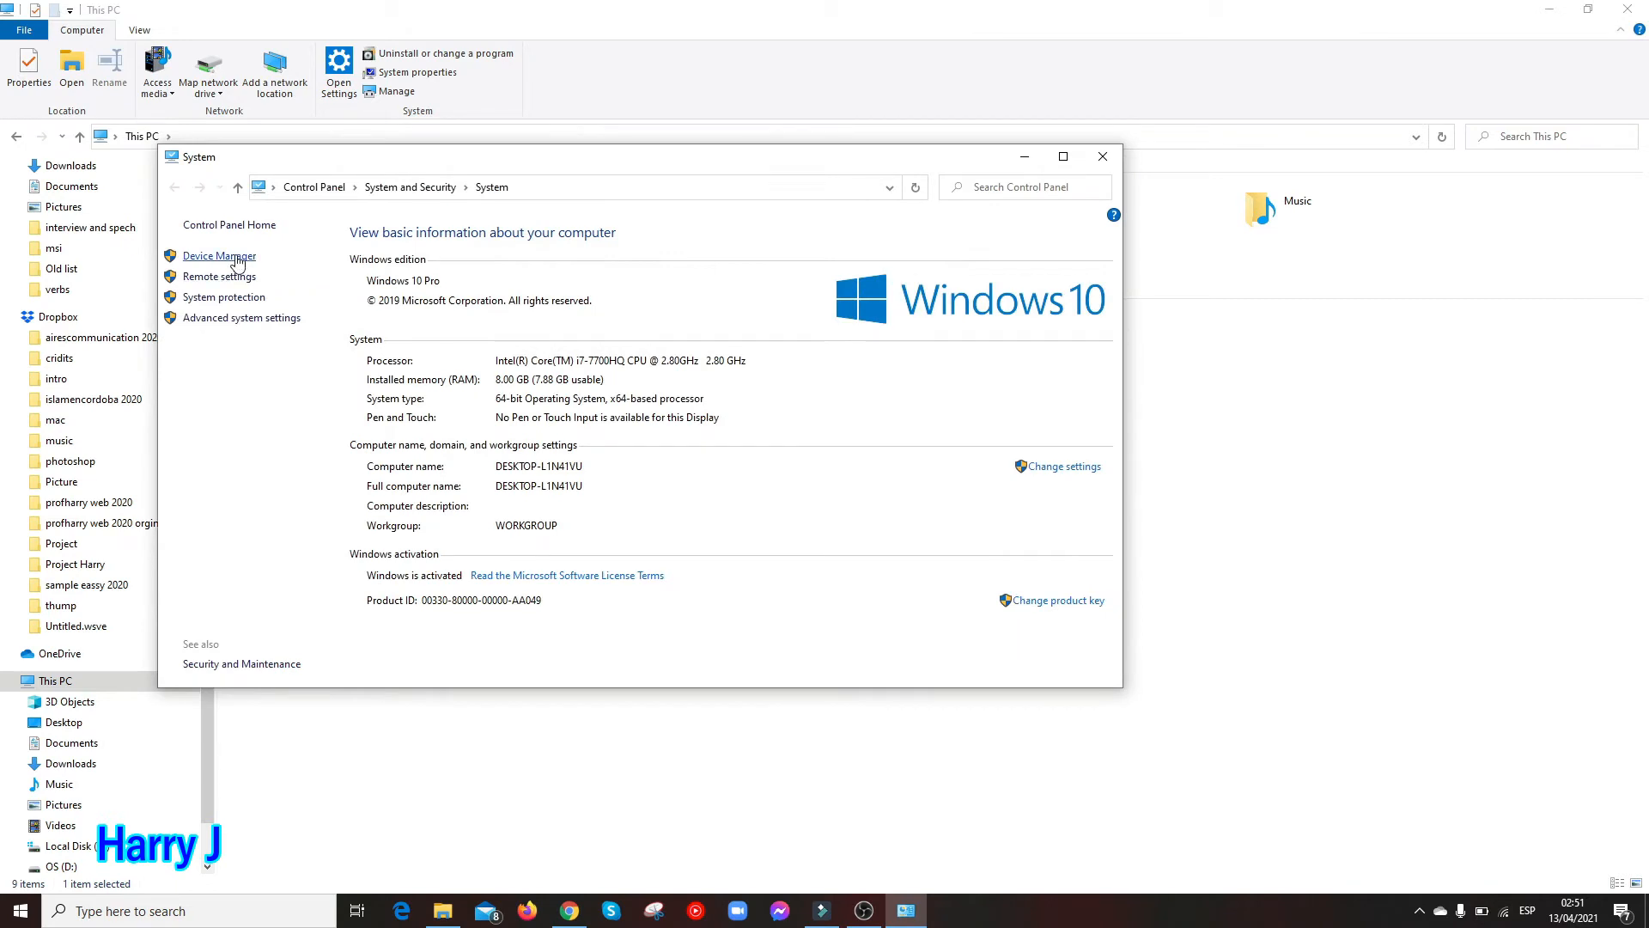
mouse_move(237, 263)
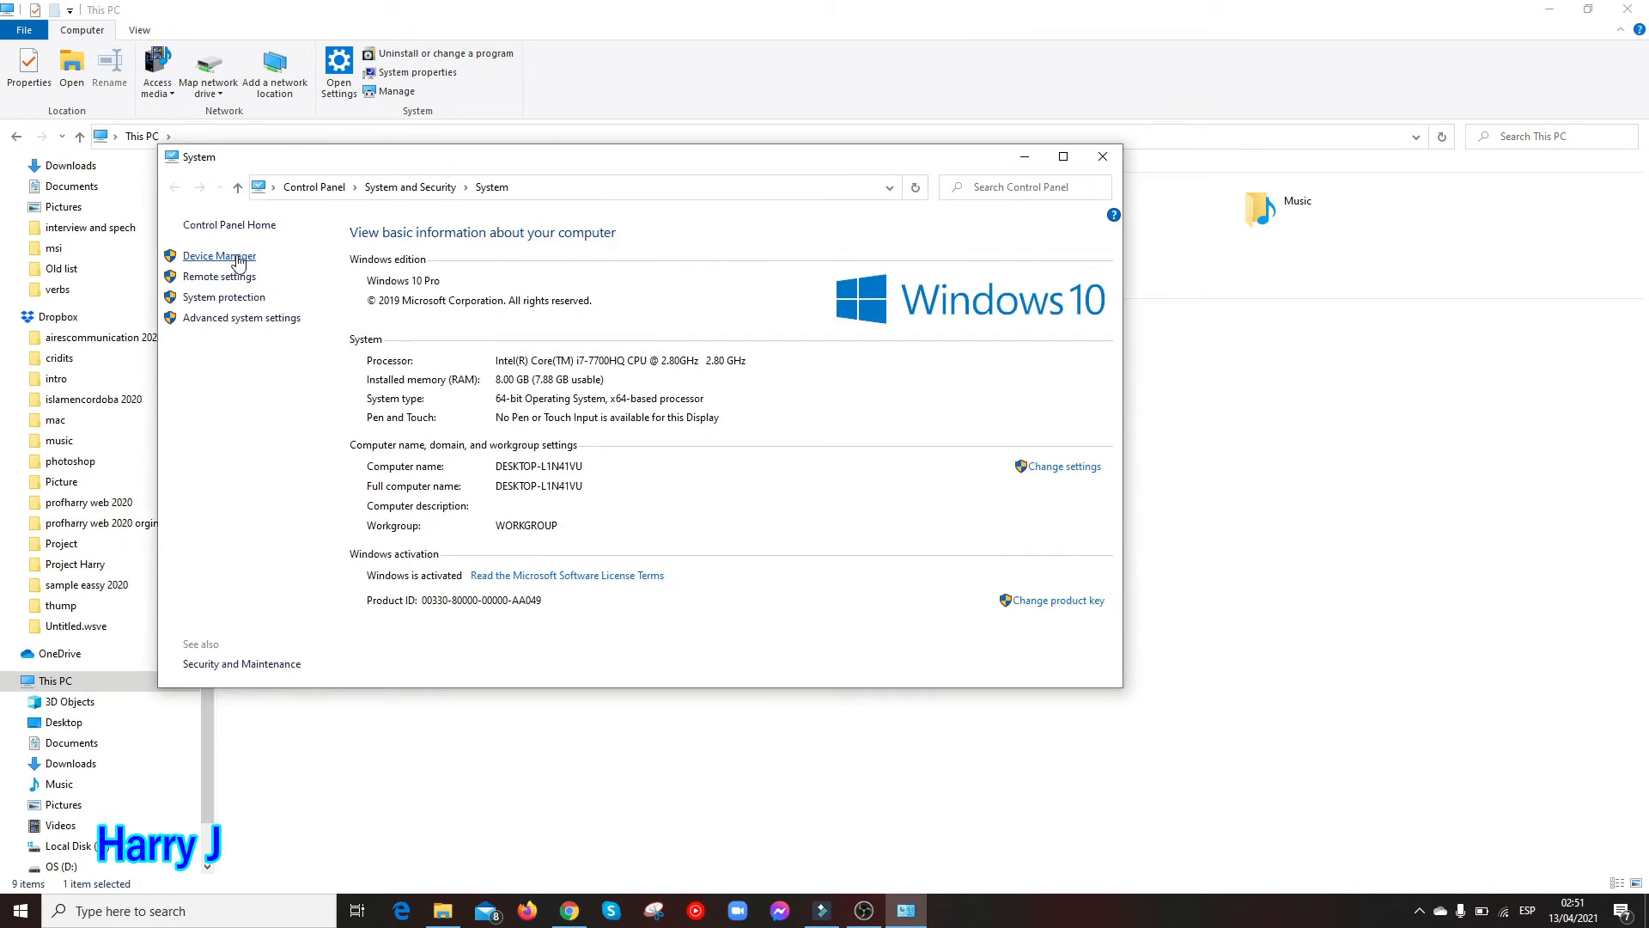
click(217, 256)
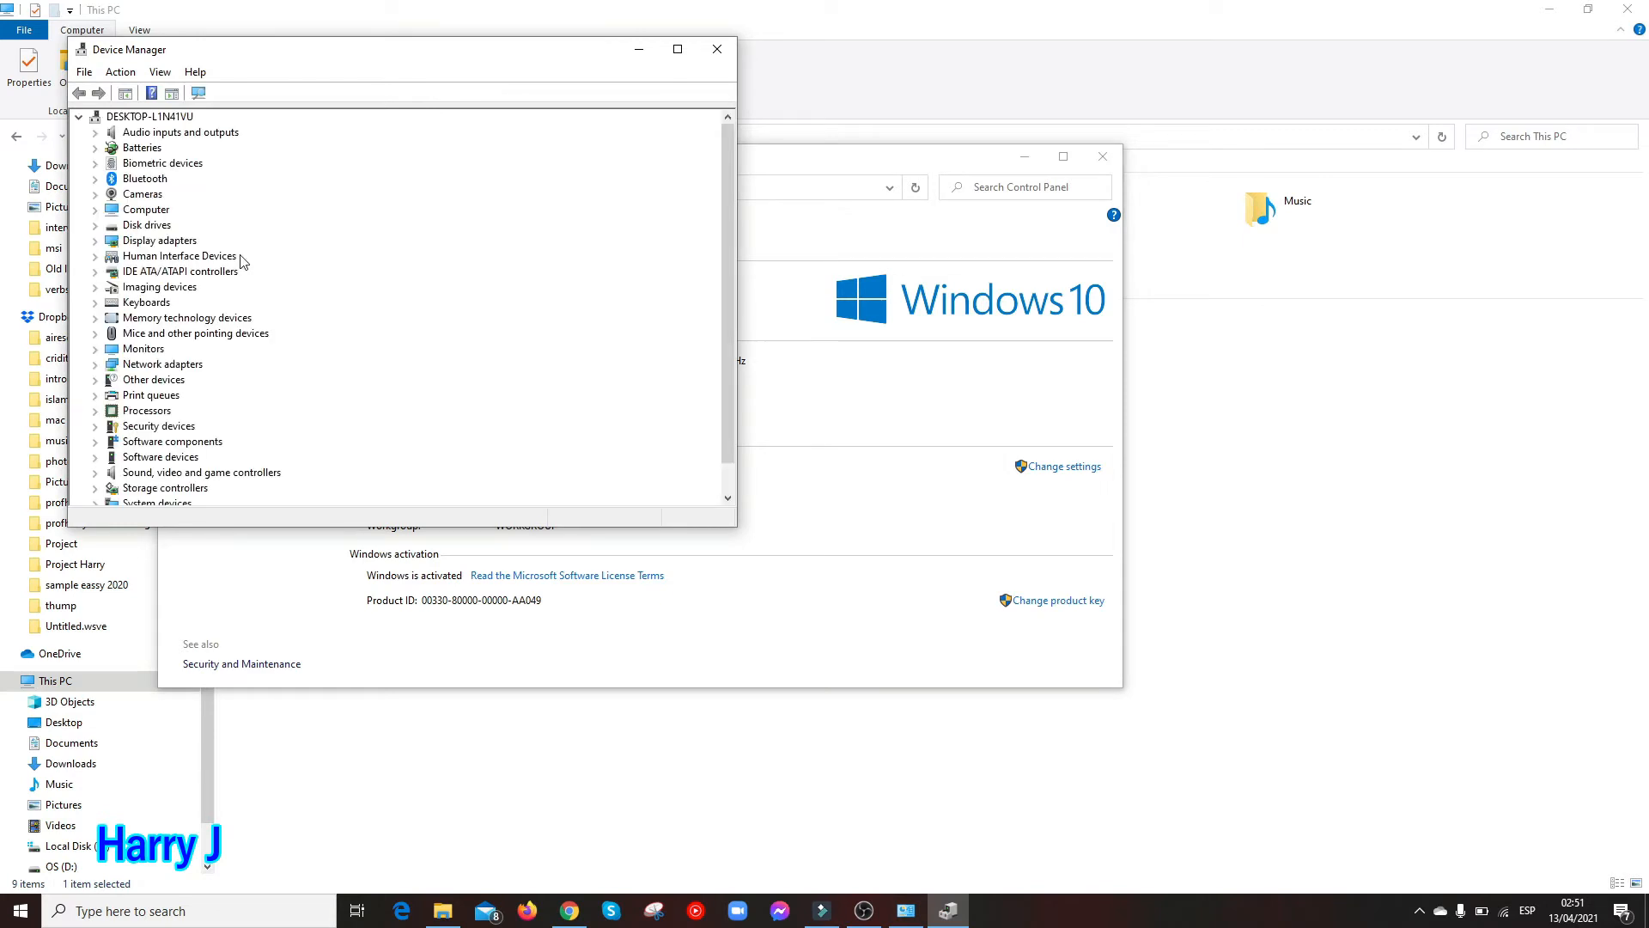
mouse_move(244, 295)
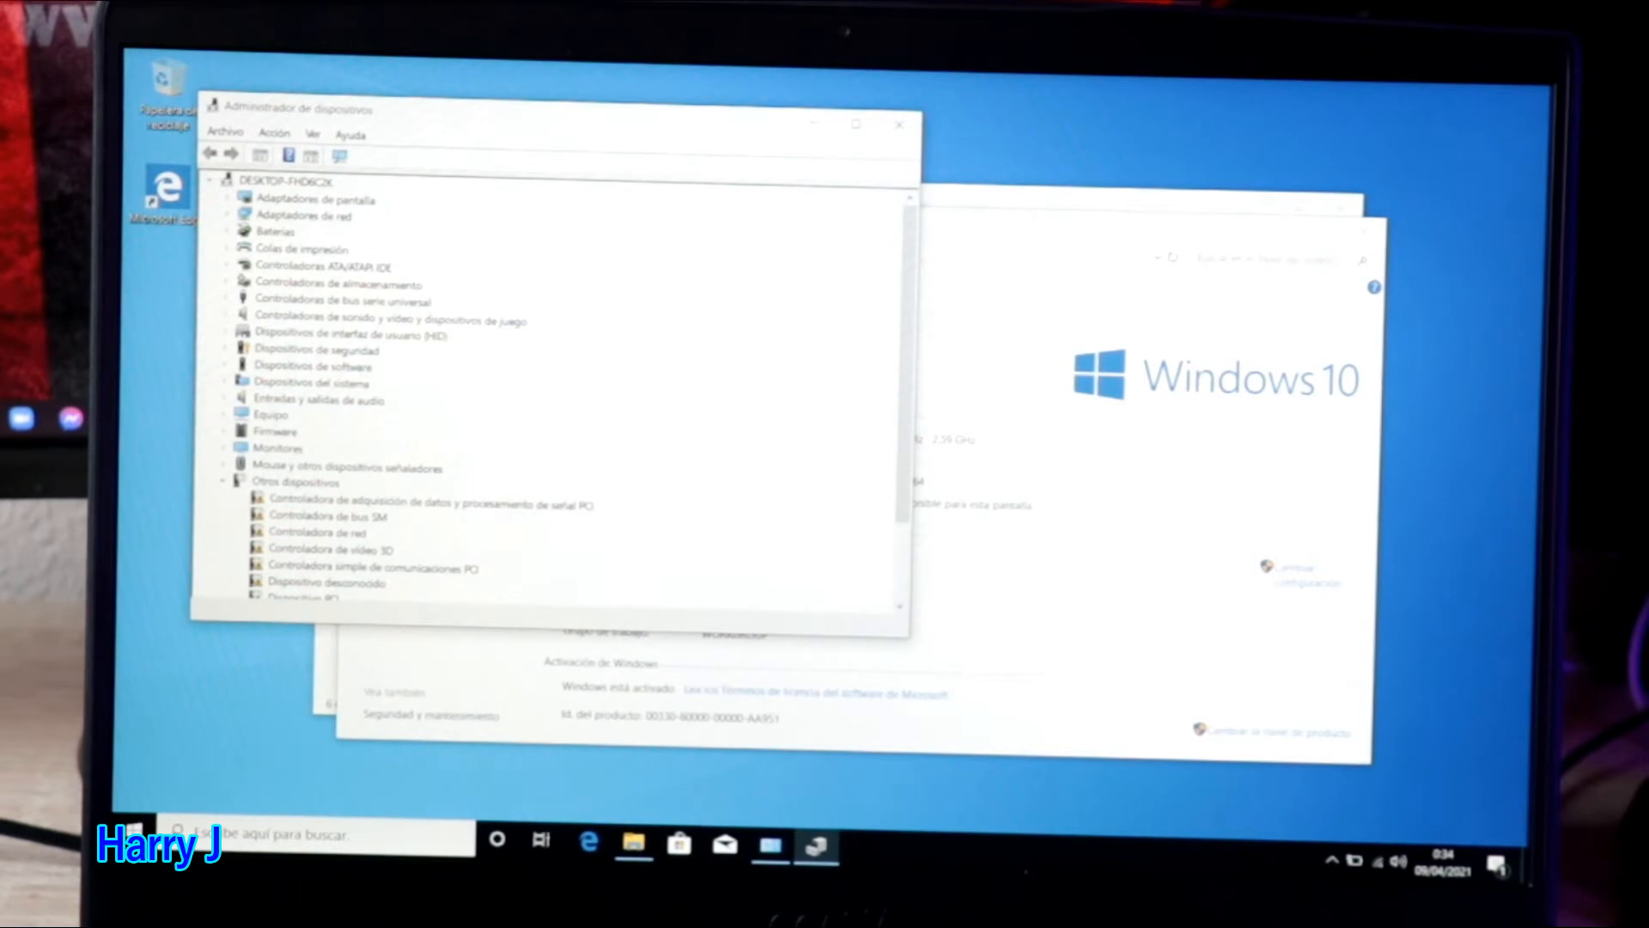
scroll(down, 3)
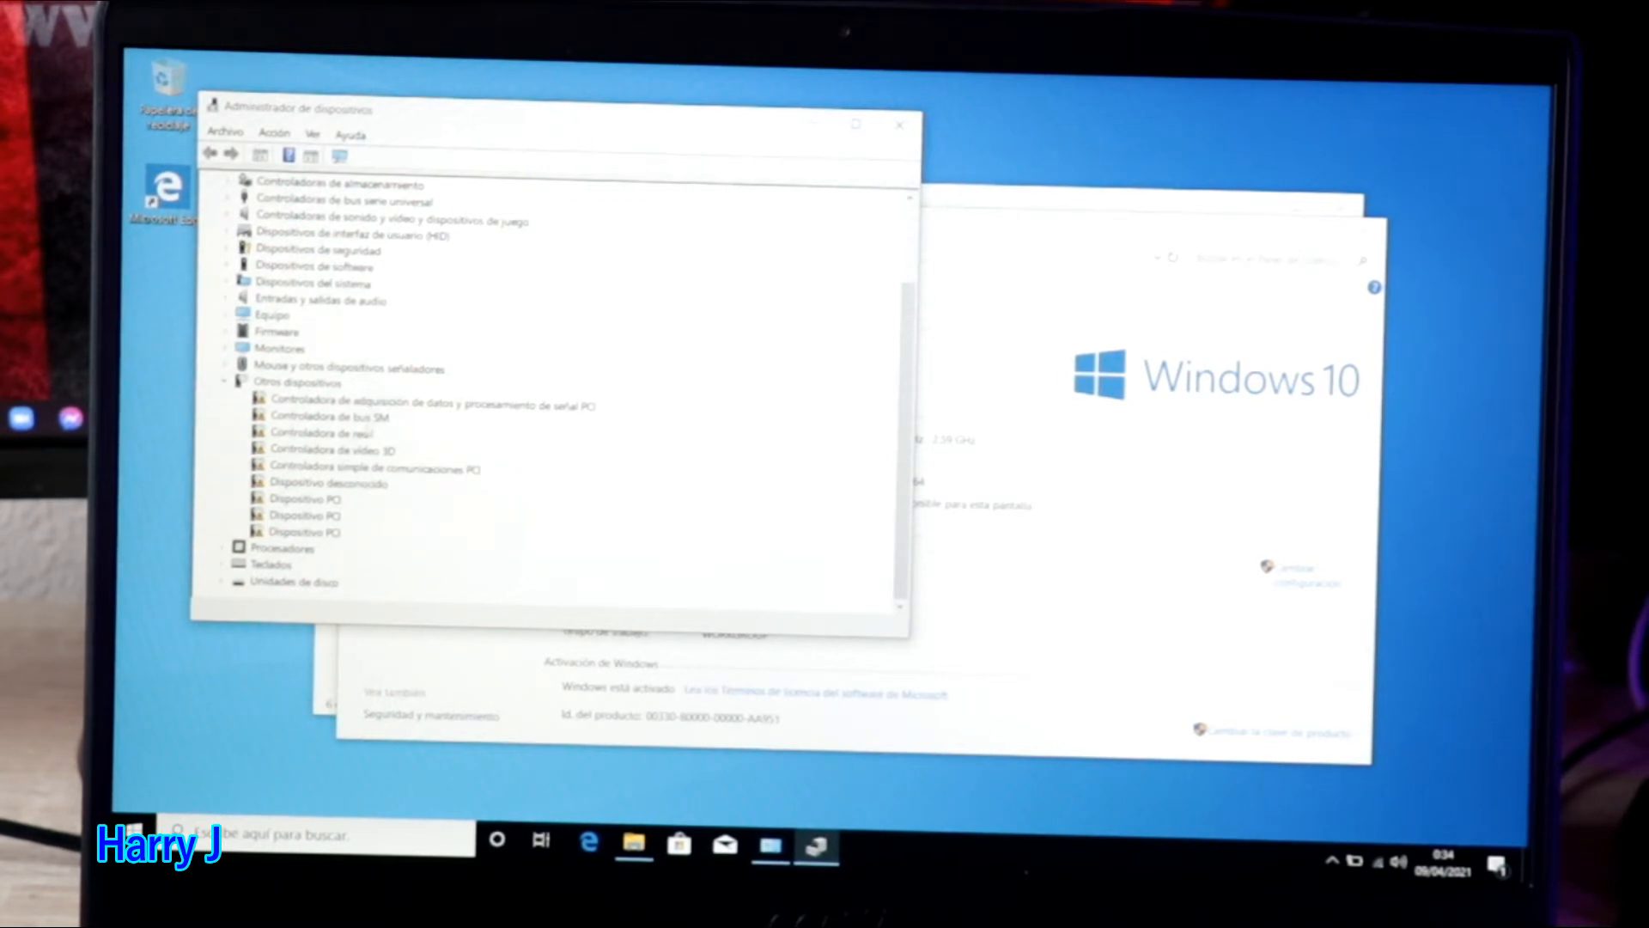
- Update the network controller driver via automatic search, then close the confirmation
click(322, 432)
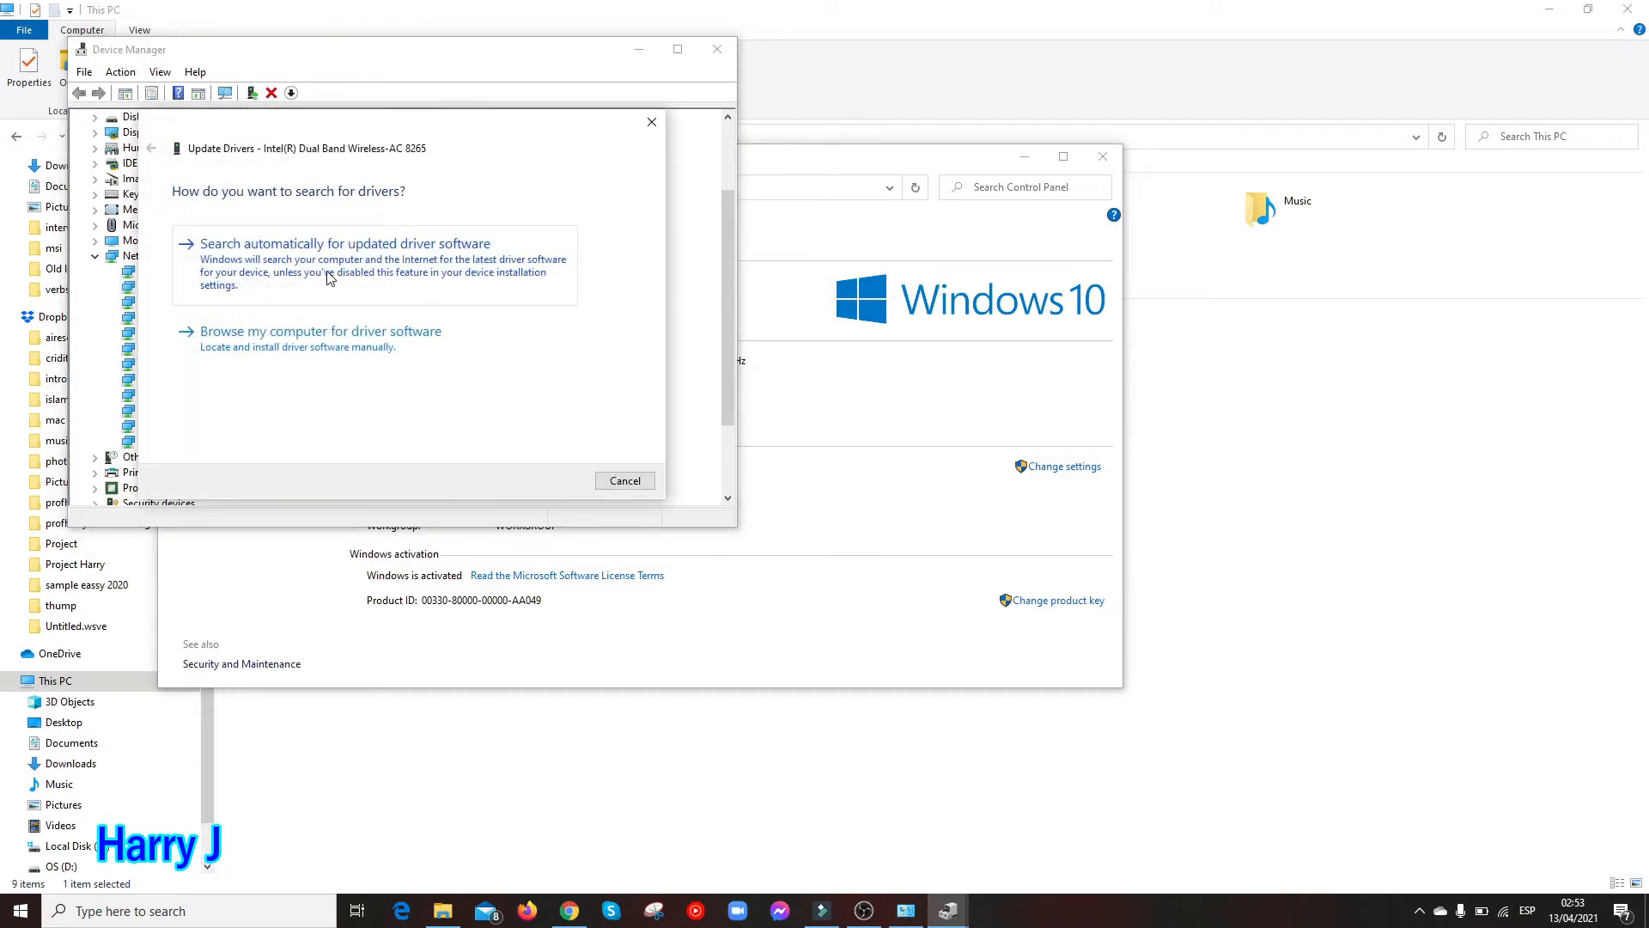
click(343, 243)
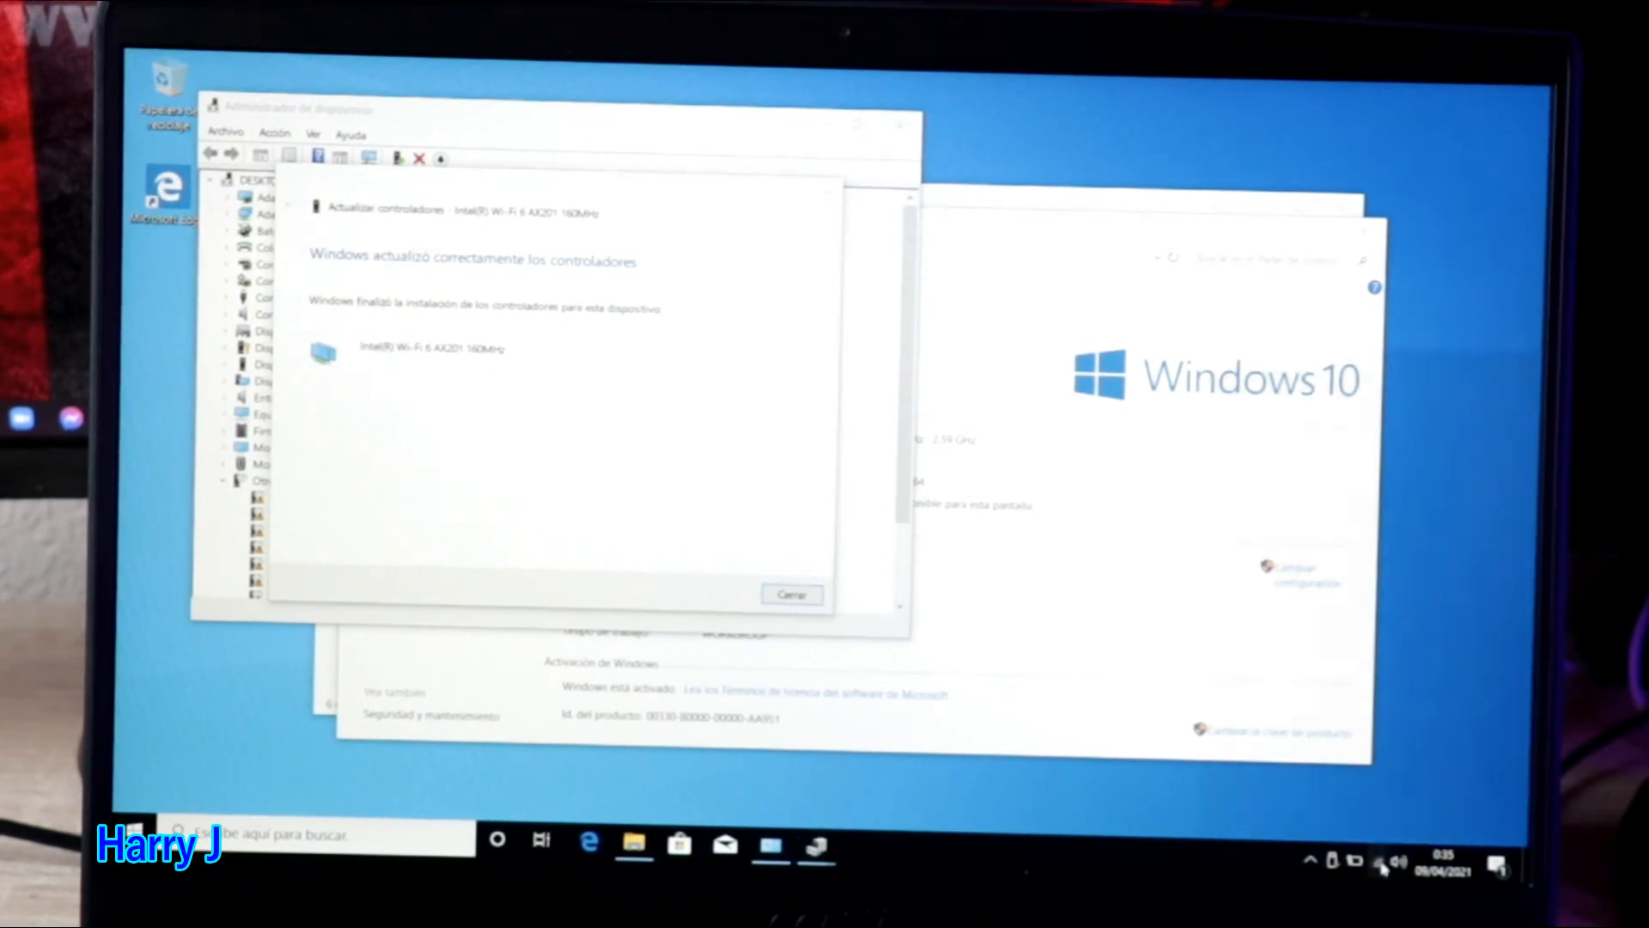
click(1375, 861)
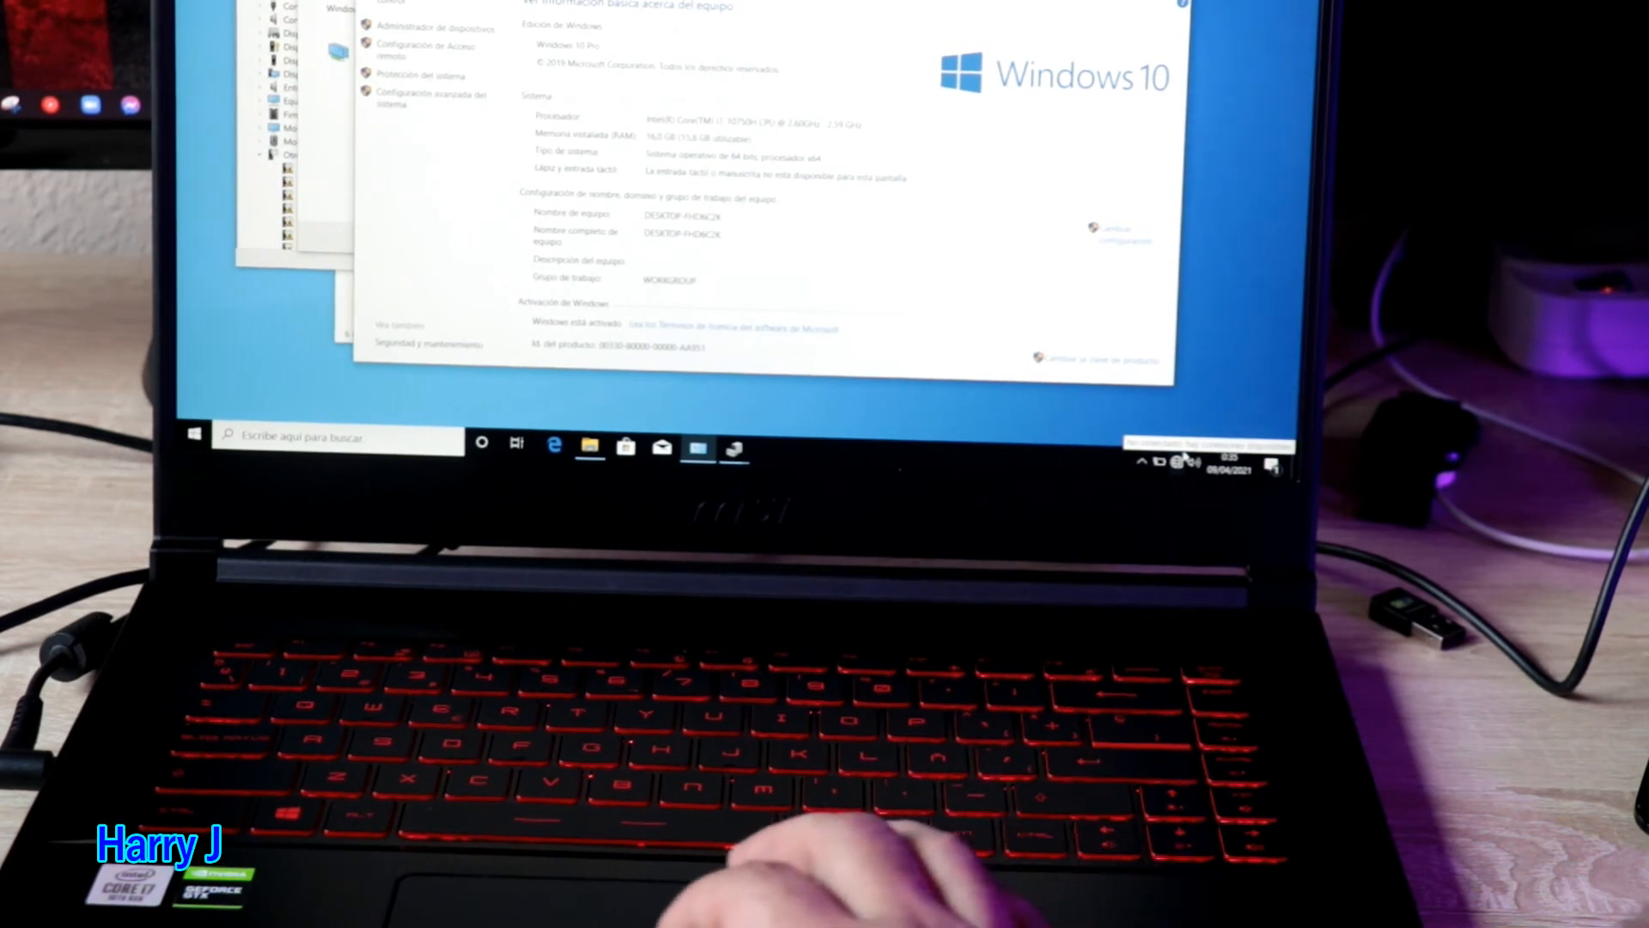
- Connect to the MOVISTAR_PLUS_4682 Wi-Fi network by entering its security key
click(1157, 463)
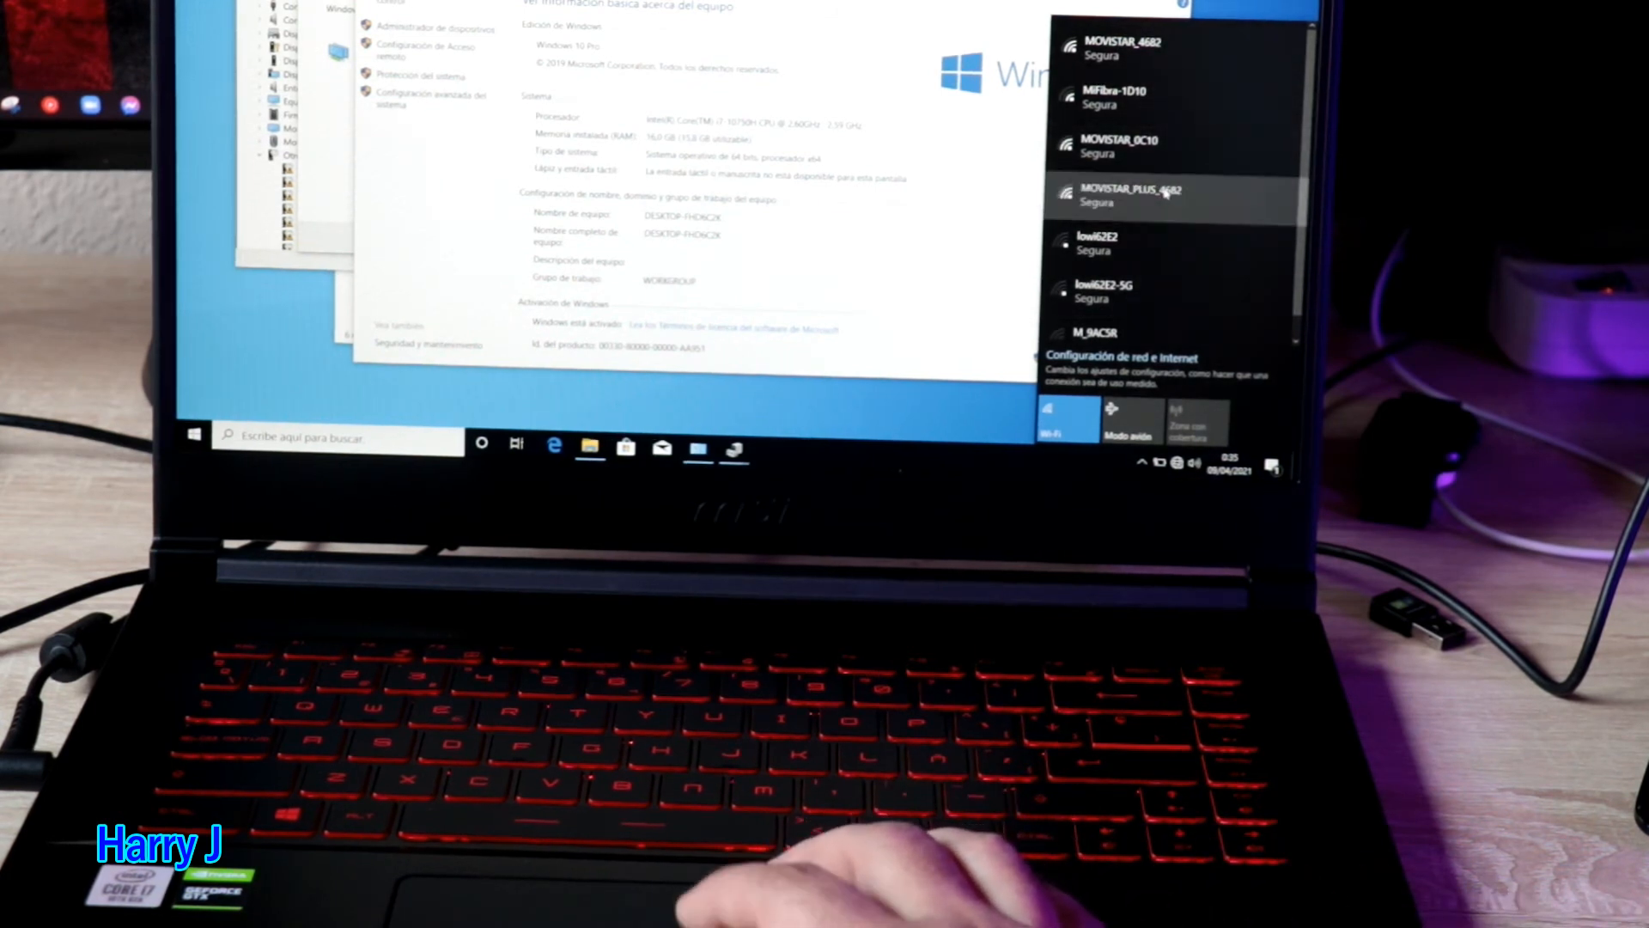
click(1130, 196)
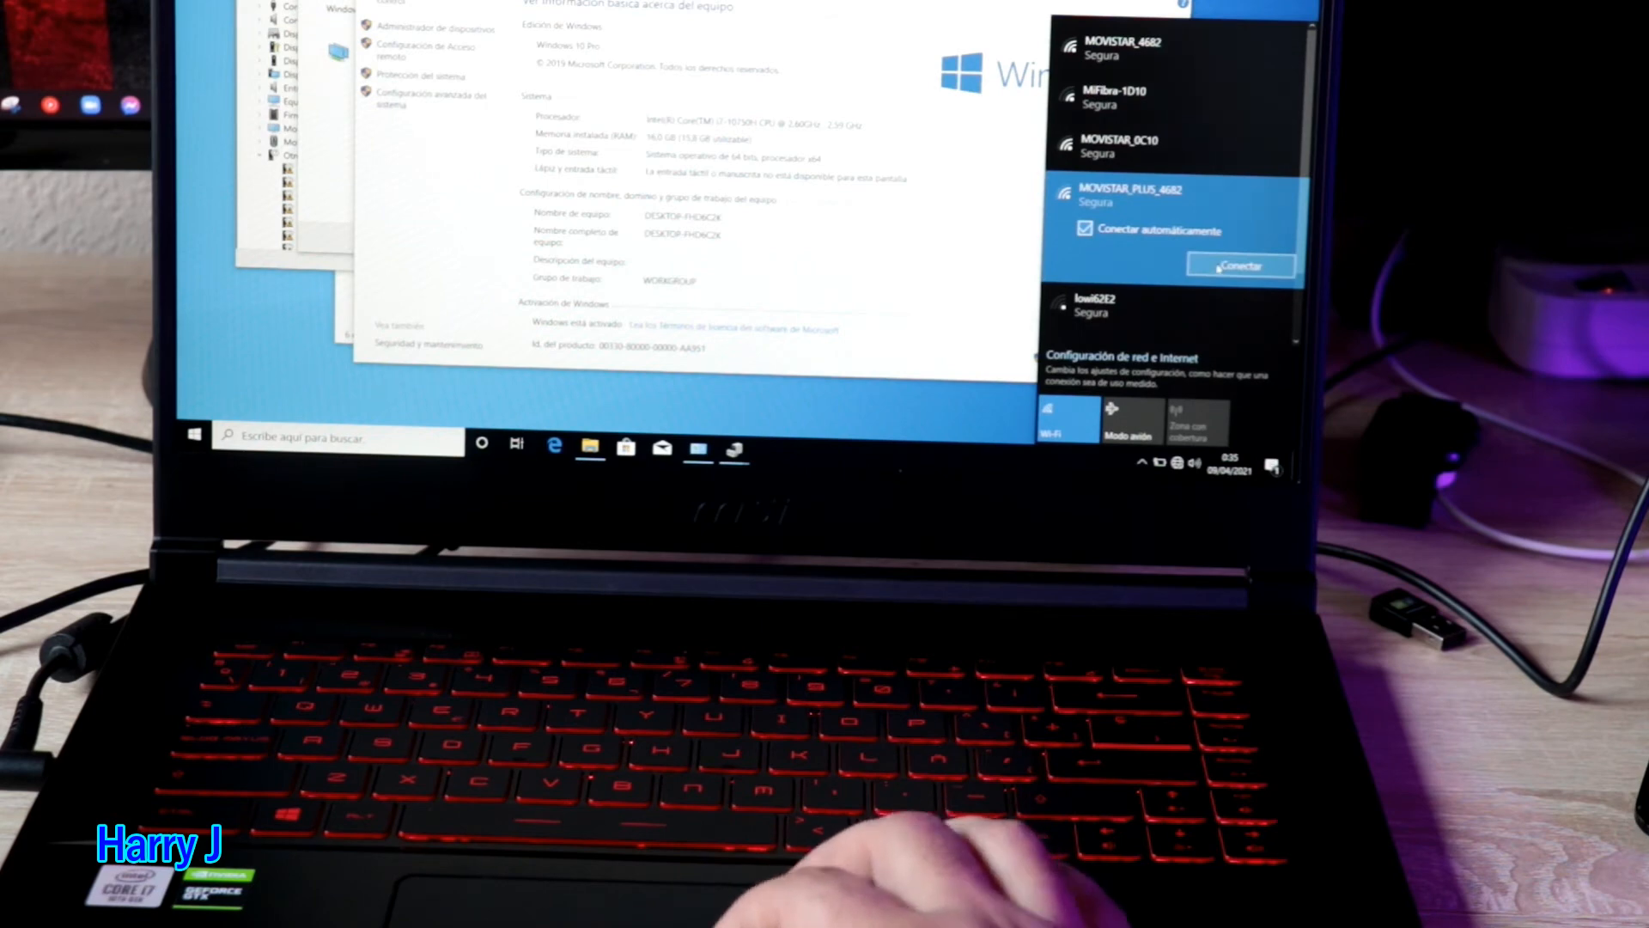
click(1240, 264)
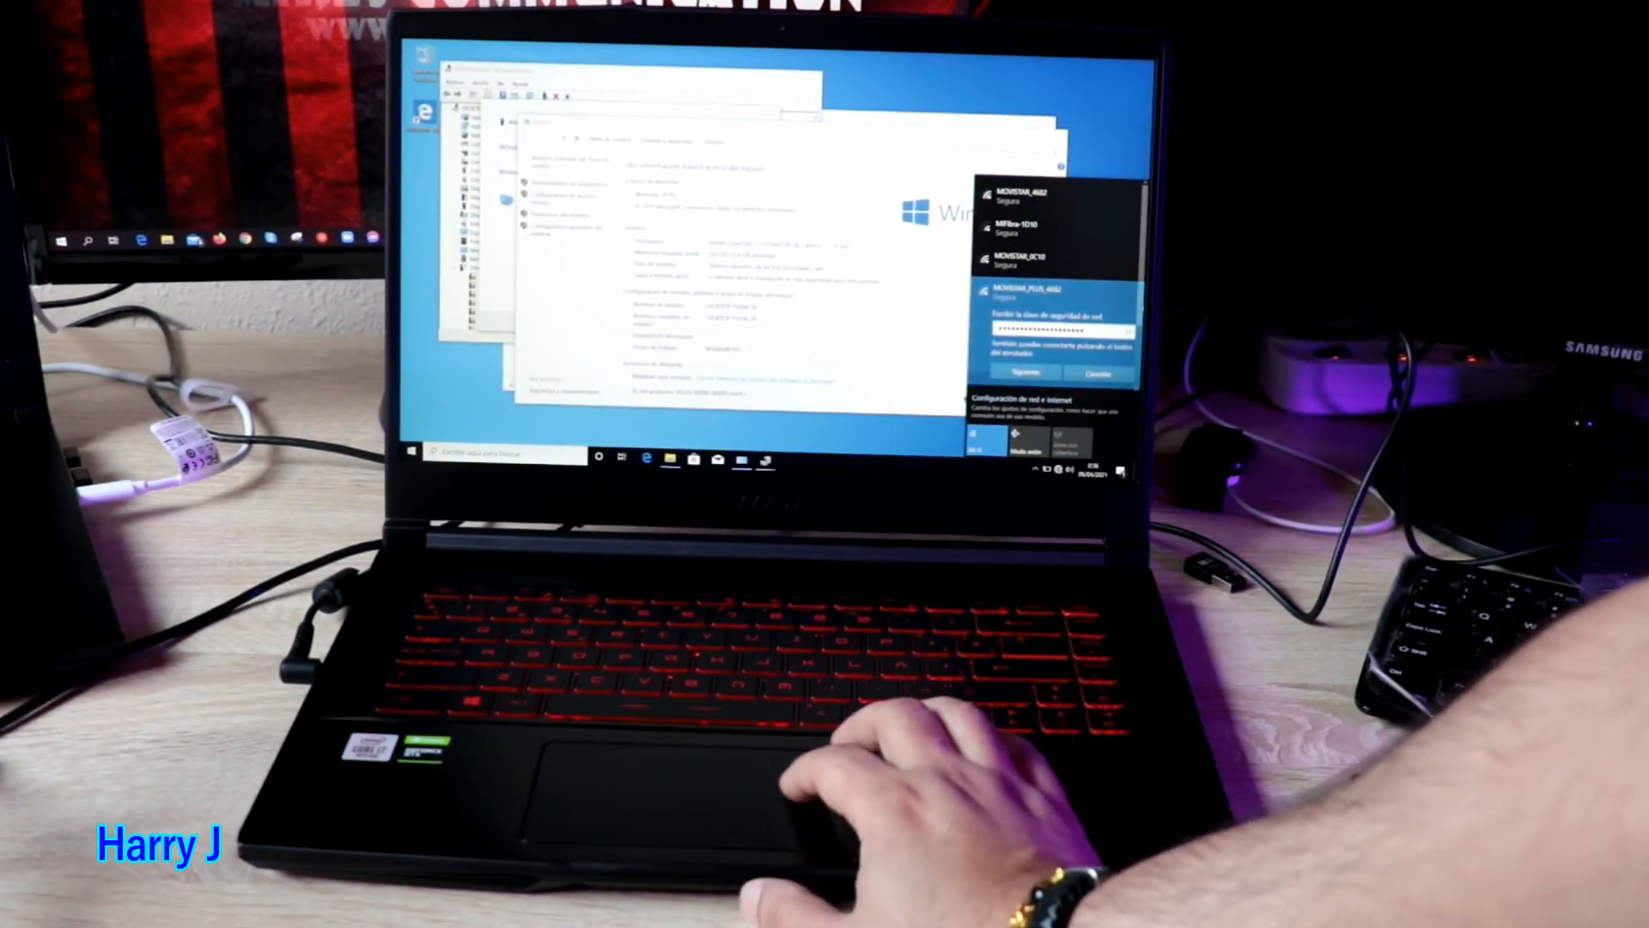
click(1021, 372)
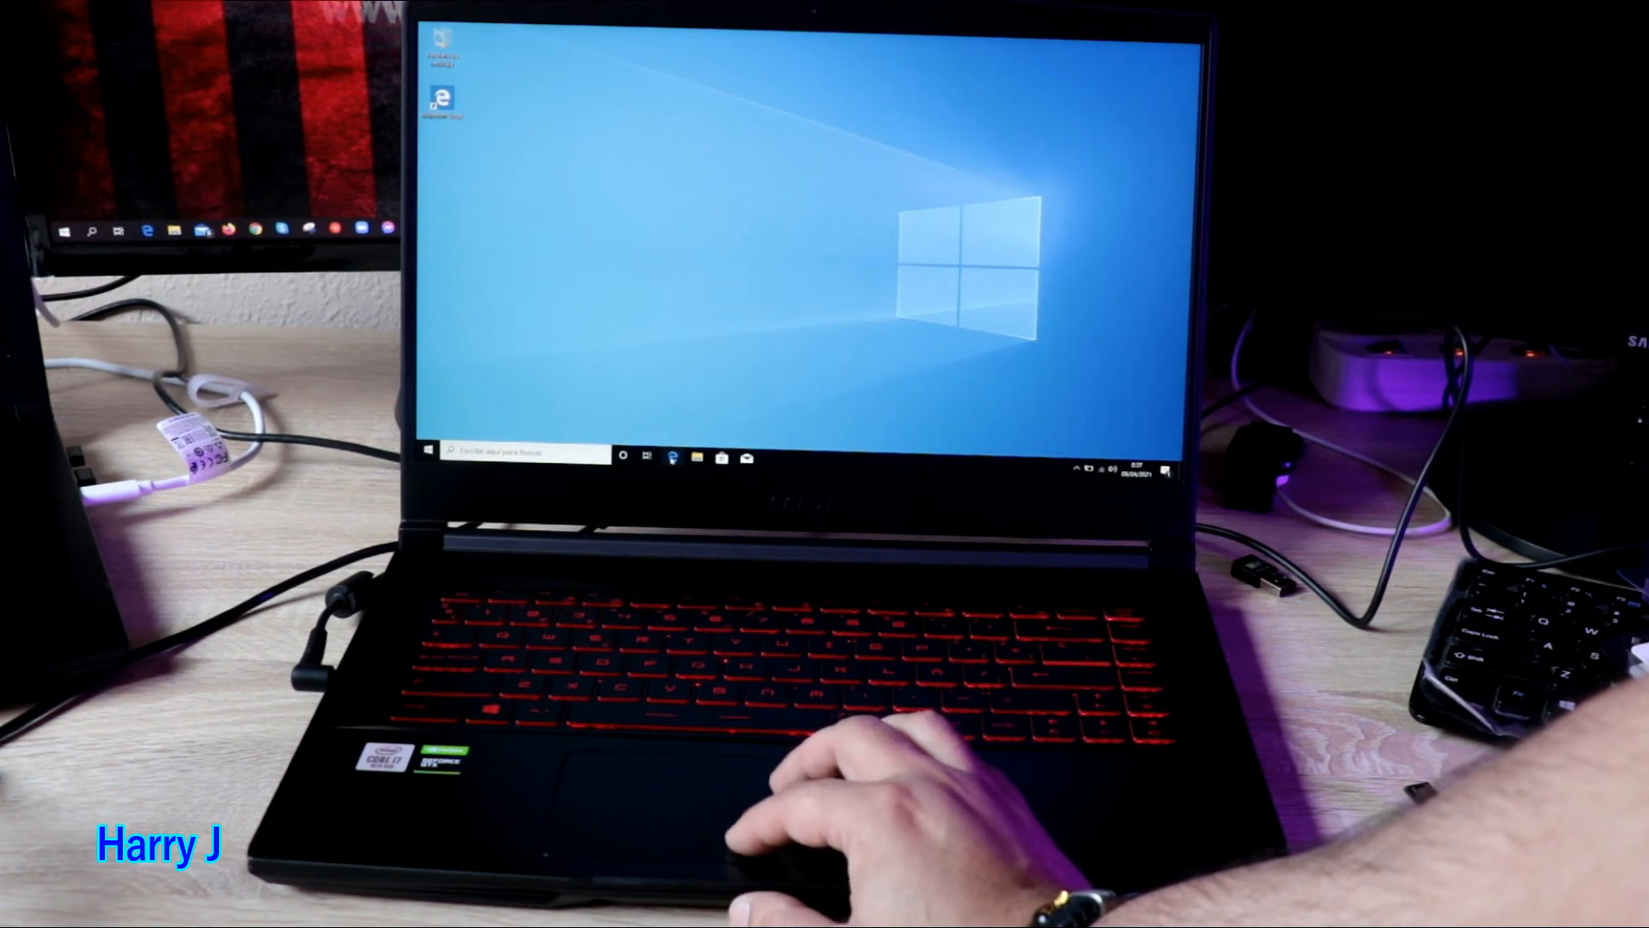
- Launch Microsoft Edge from the taskbar so a page loads
right_click(674, 456)
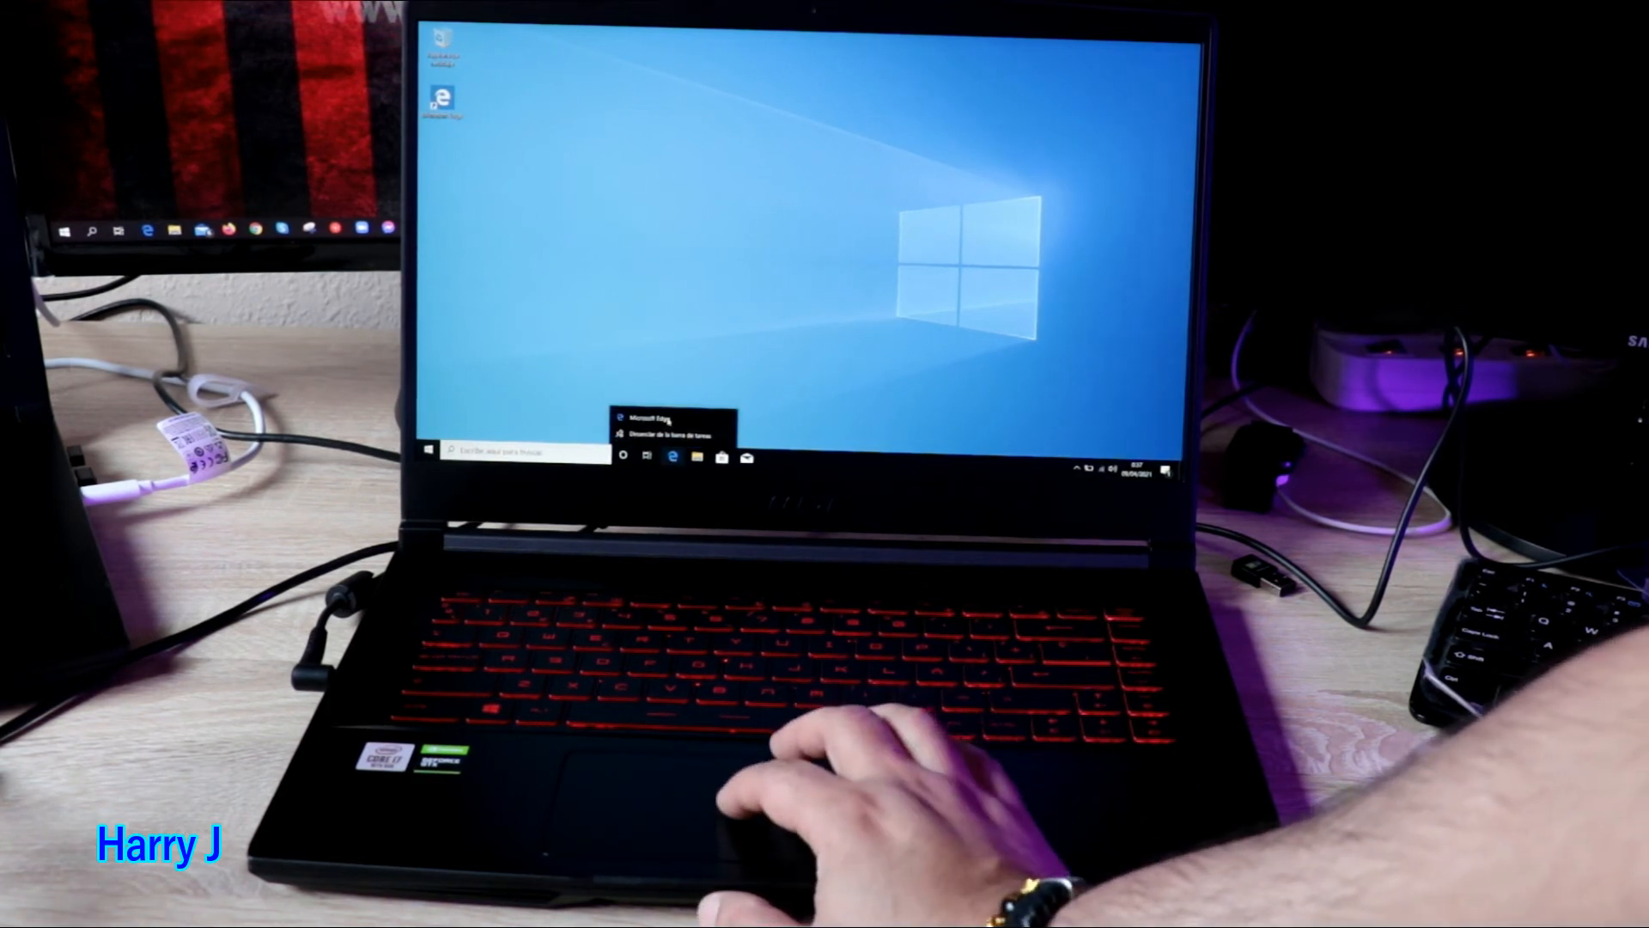
click(674, 455)
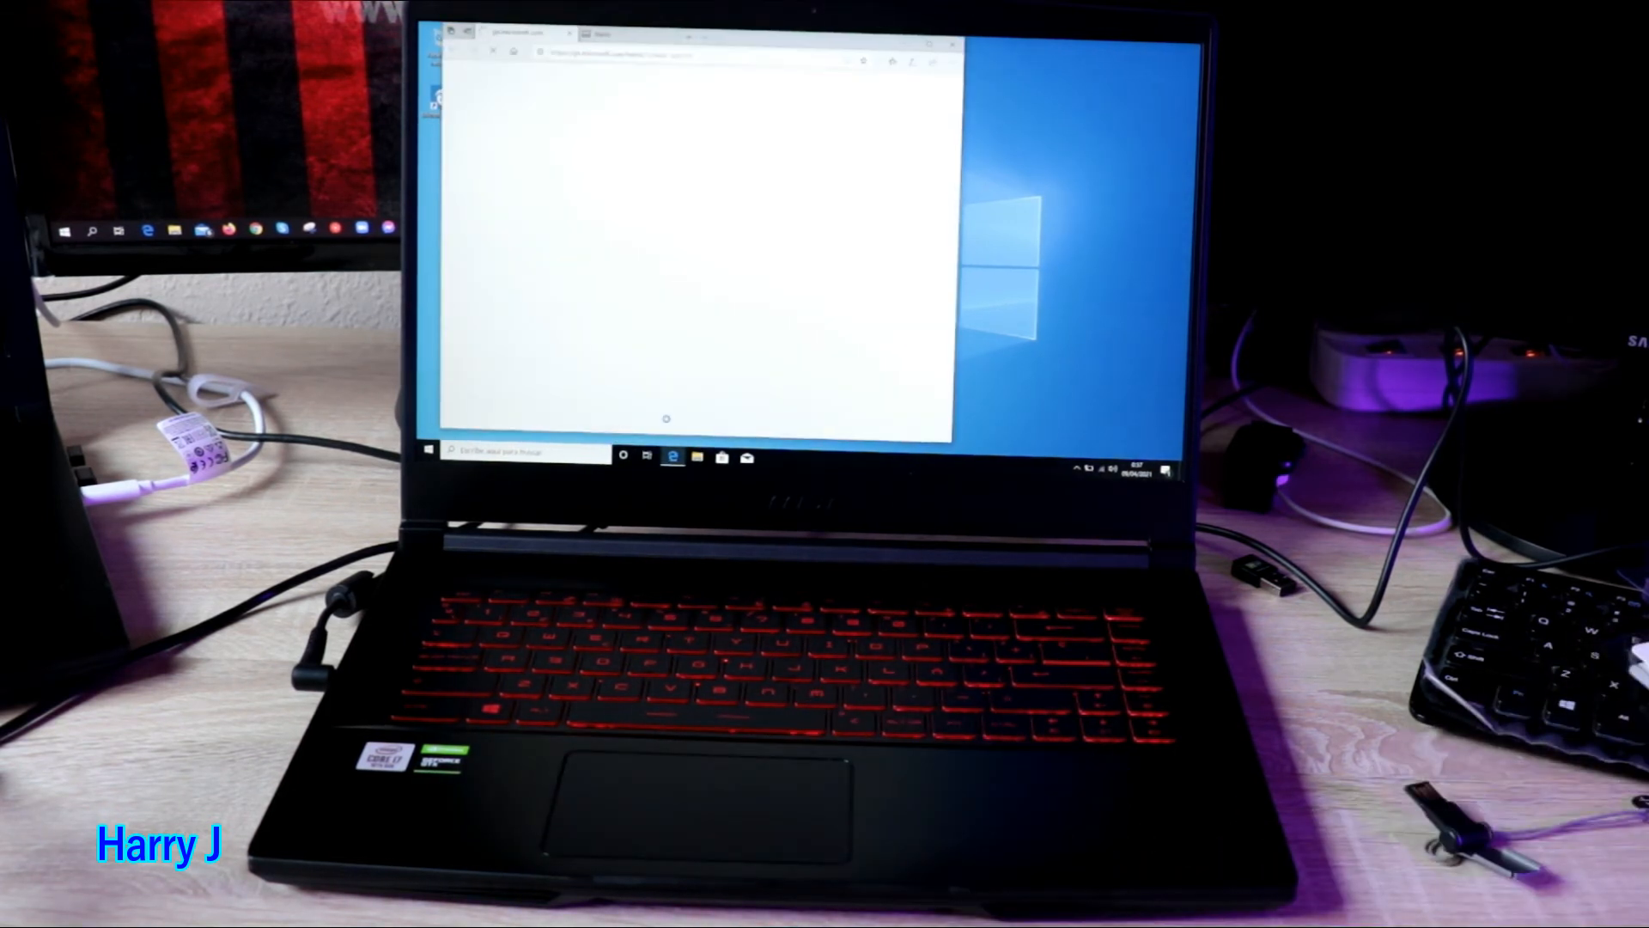